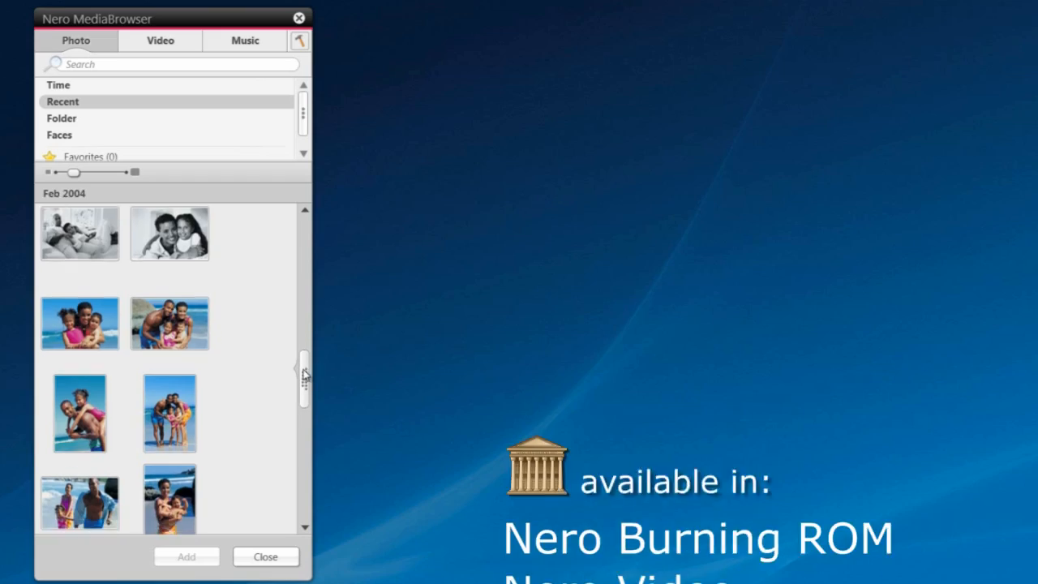
# Scroll past the family photo thumbnails and switch the MediaBrowser to the Video clips list.
pyautogui.scroll(-3)
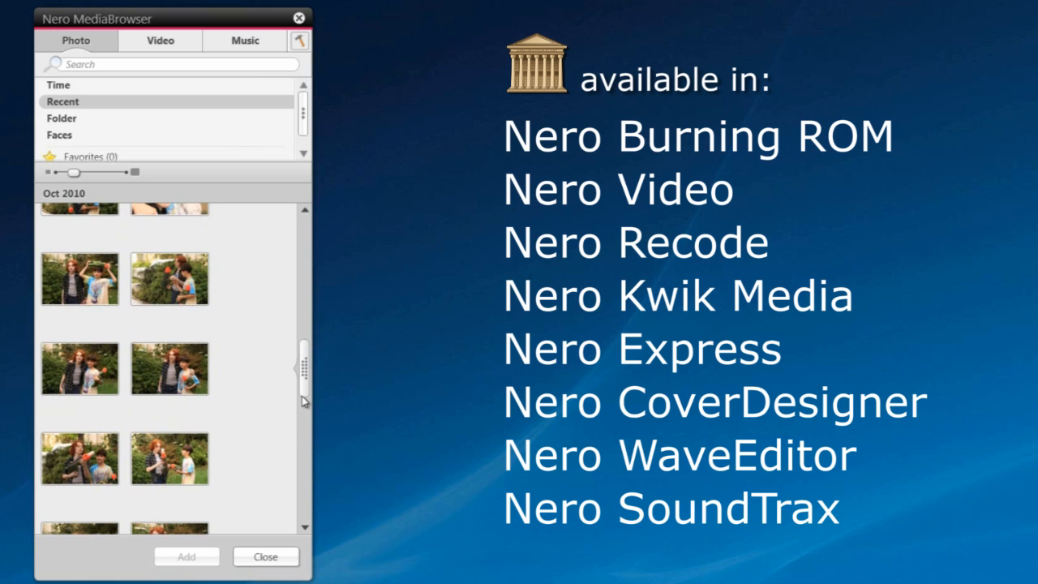
pyautogui.click(159, 41)
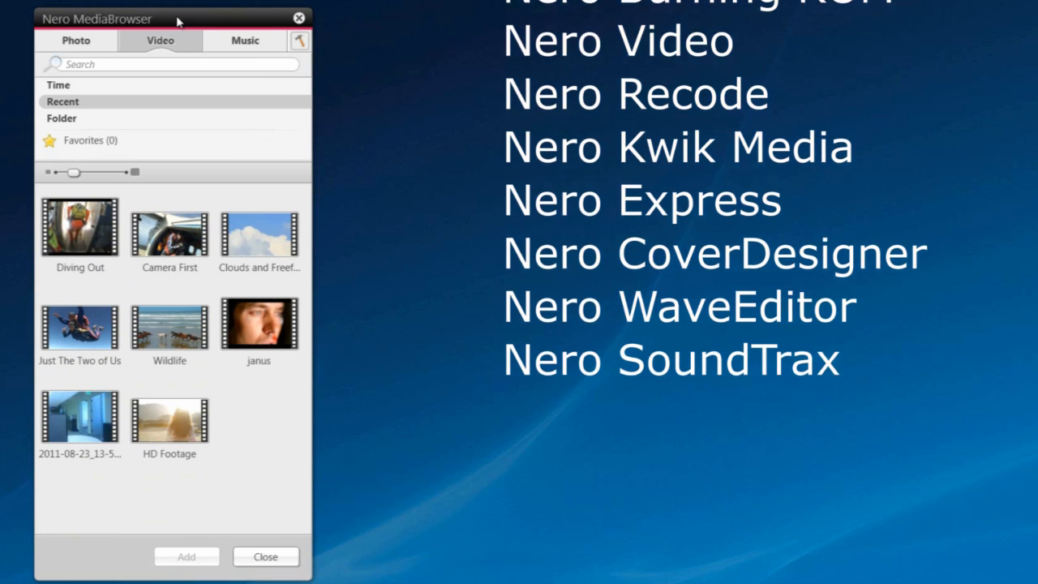
pyautogui.click(245, 40)
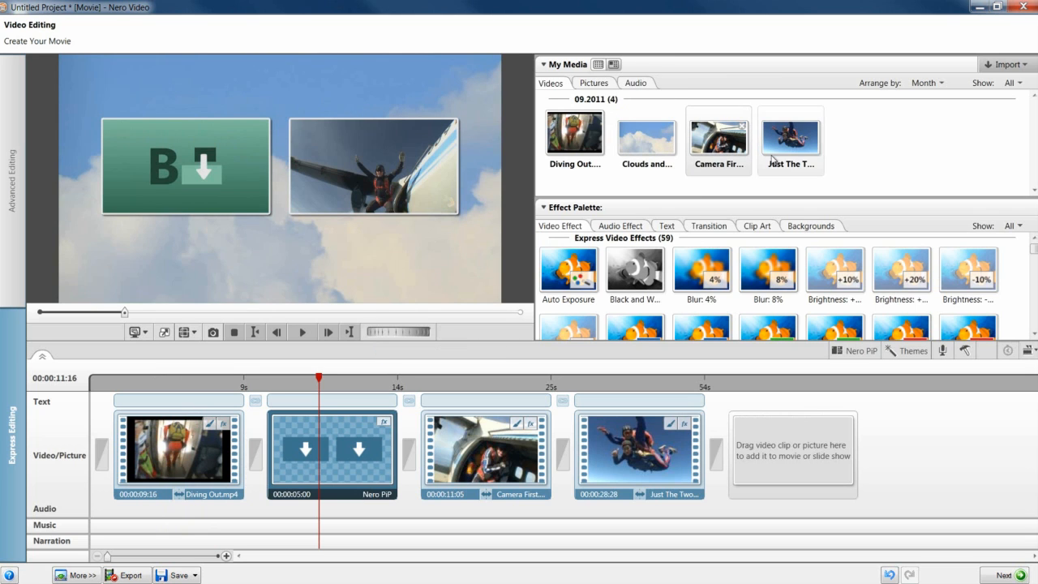
# Place the skydiving clips and the Nero PiP effect on the Video/Picture track.
pyautogui.doubleClick(330, 452)
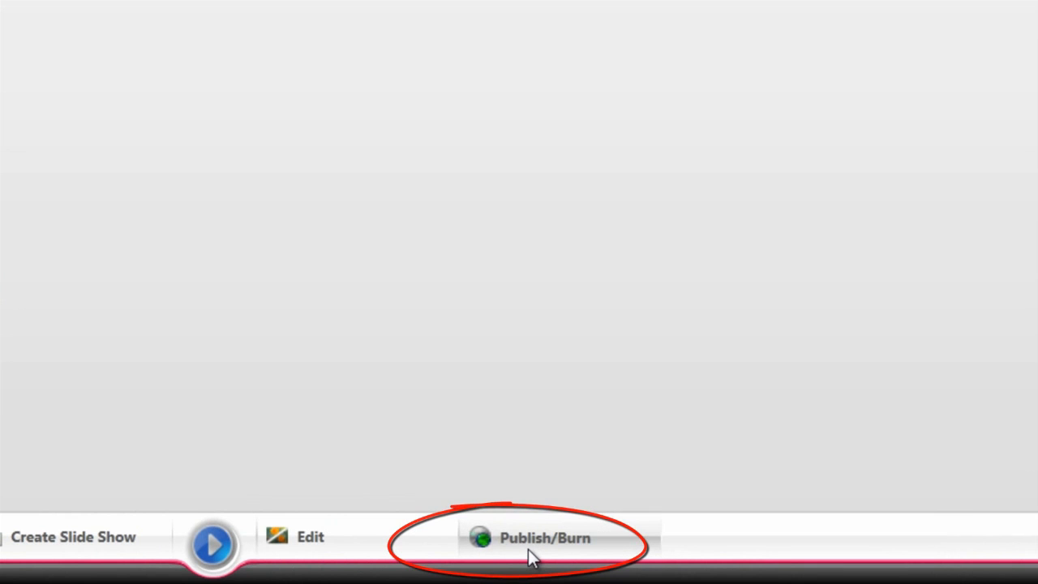
# Open the Nero Community Upload dialog for YouTube, Flickr and Facebook from Publish/Burn.
pyautogui.click(543, 536)
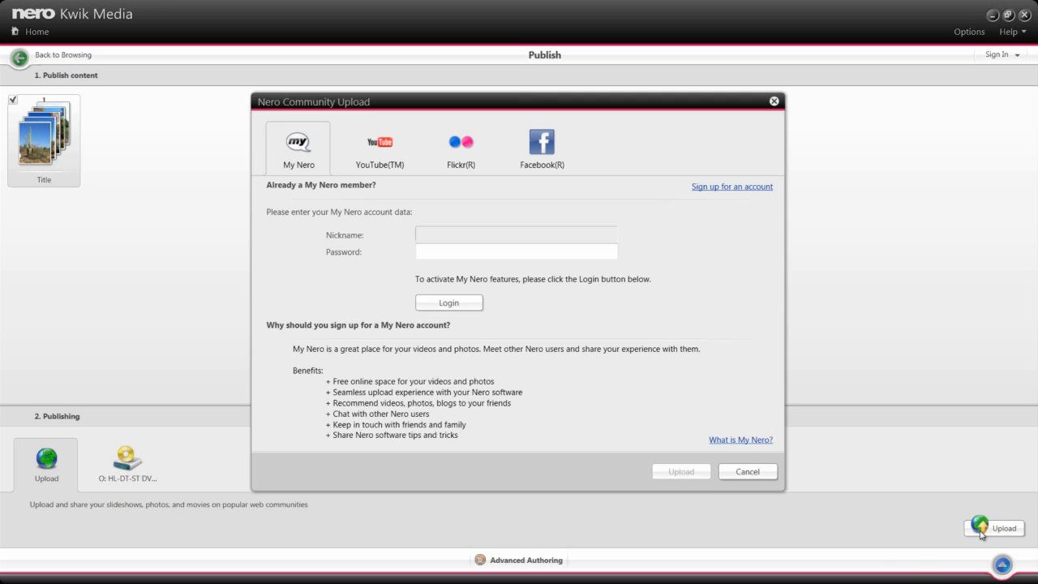
pyautogui.click(540, 142)
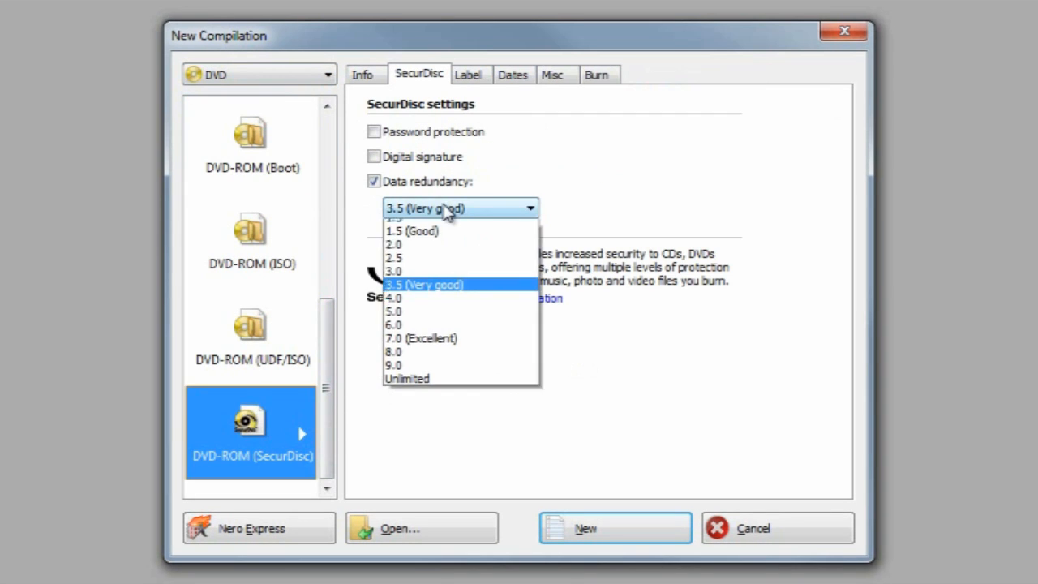
# Choose a DVD-ROM (SecurDisc) compilation and set data redundancy to 3.5 (Very good).
pyautogui.click(420, 338)
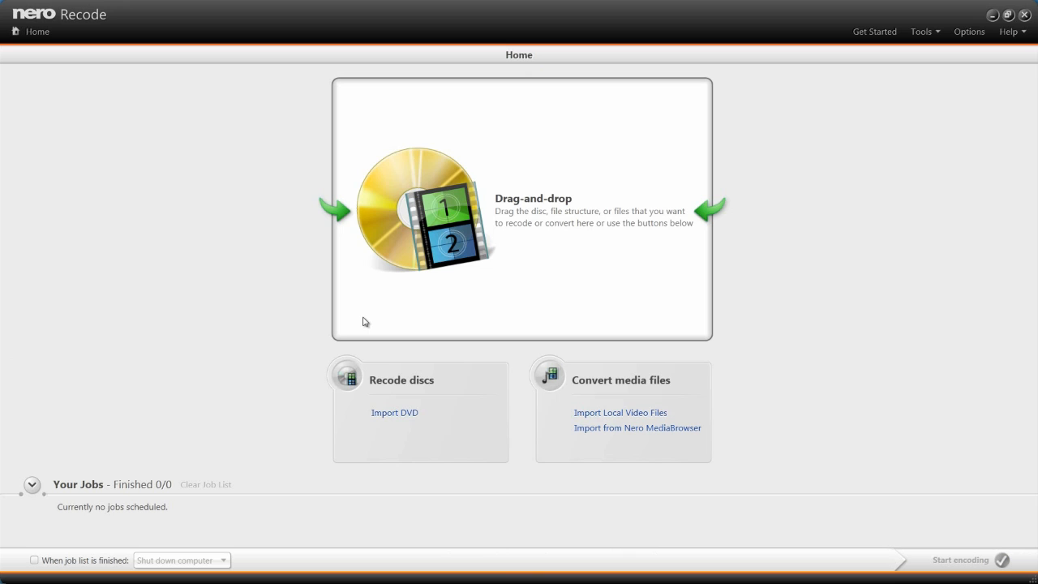
# Import THE TRIP TO THE FARM and THUNDER CAPS, targeting Computer (Video files) output.
pyautogui.click(619, 412)
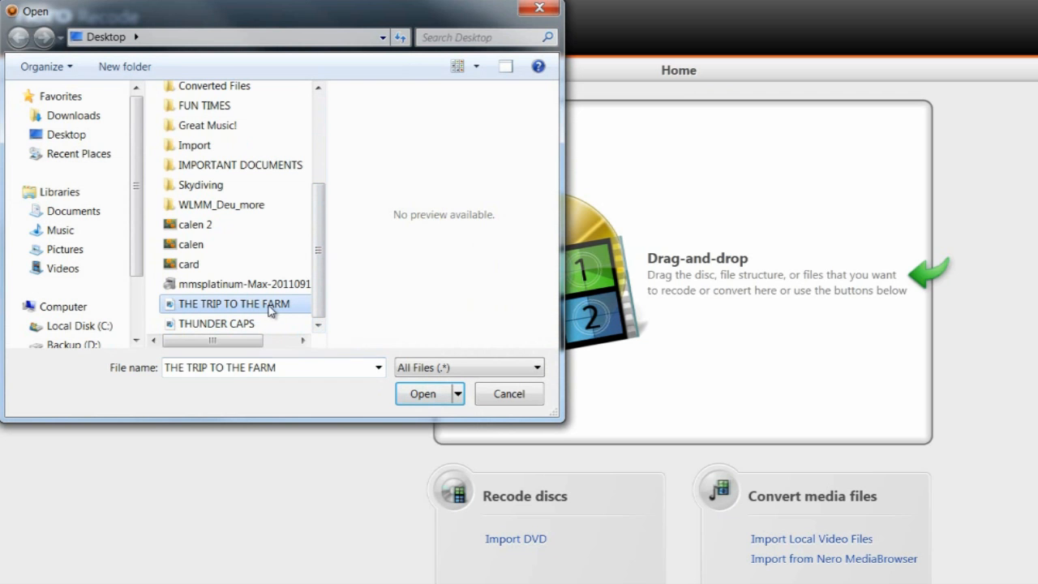
pyautogui.click(216, 323)
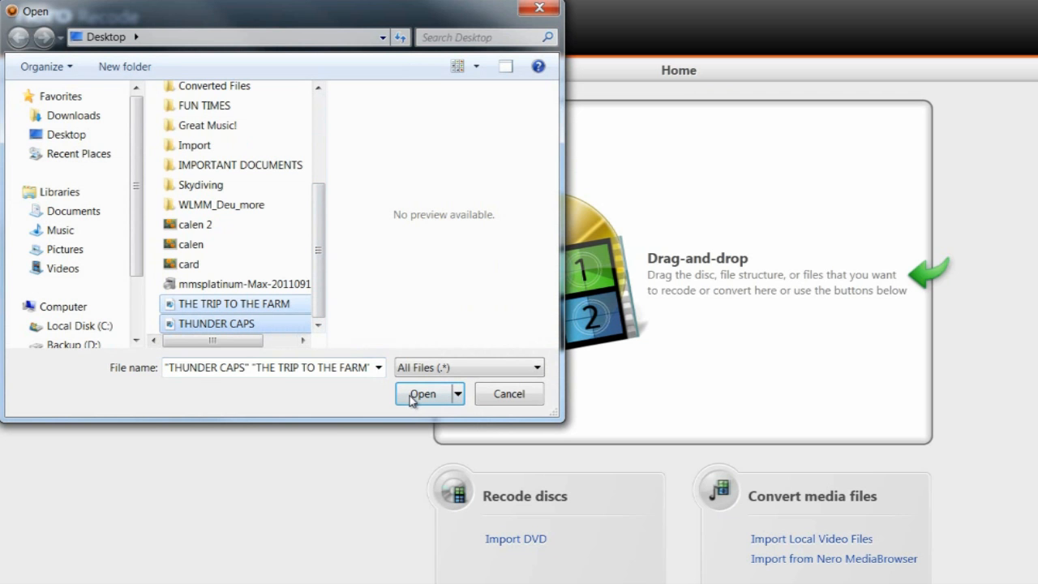
pyautogui.click(421, 393)
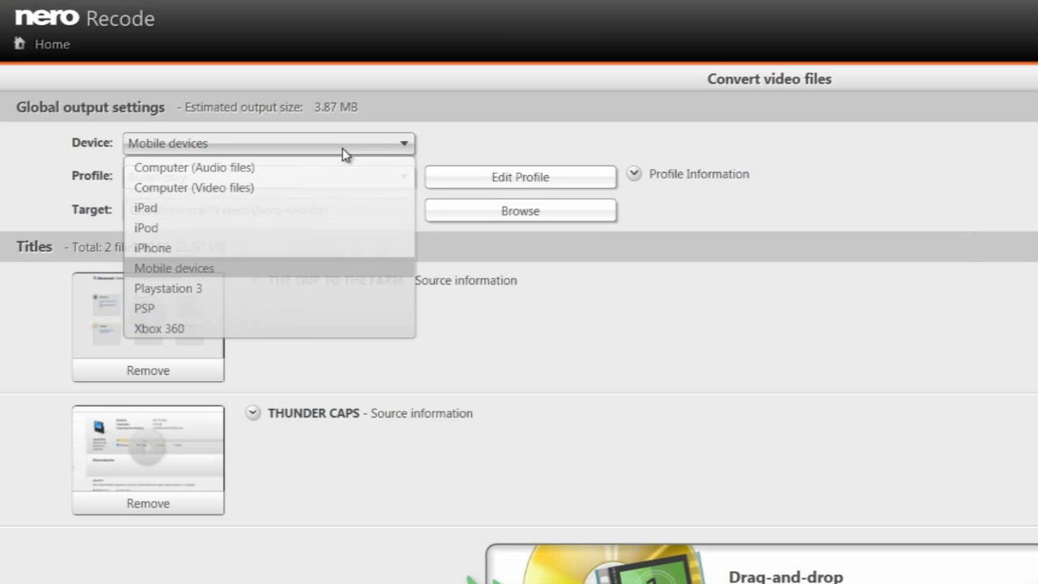
pyautogui.click(194, 187)
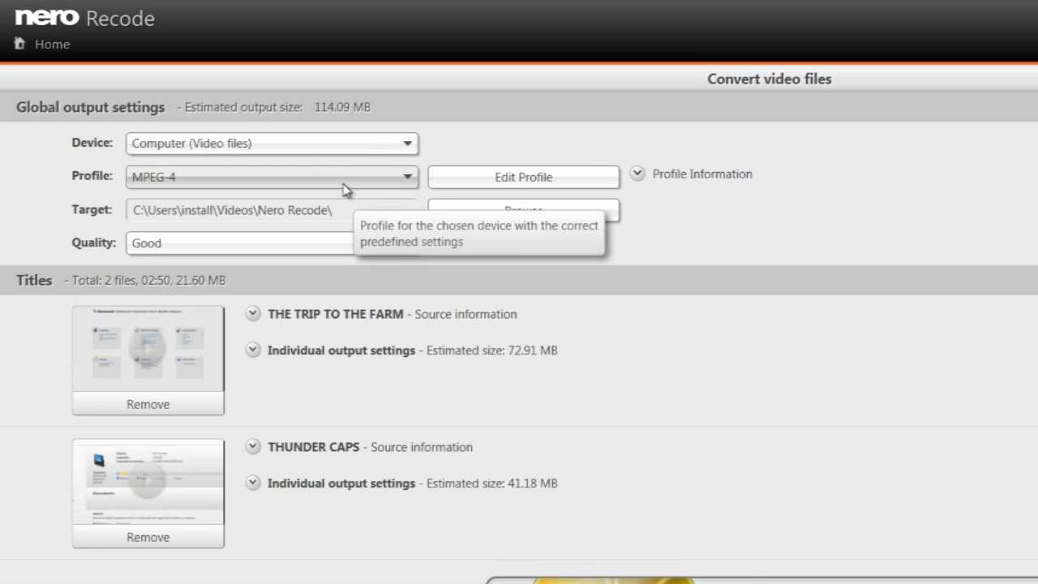
pyautogui.click(272, 177)
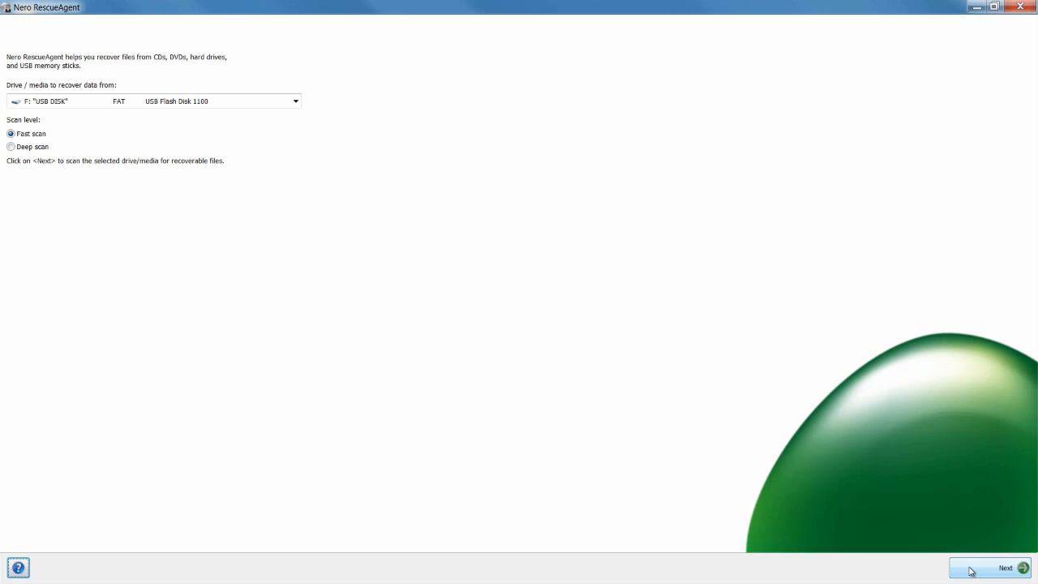
# Select drive F: USB DISK with Fast scan and proceed to scanning.
pyautogui.click(1006, 568)
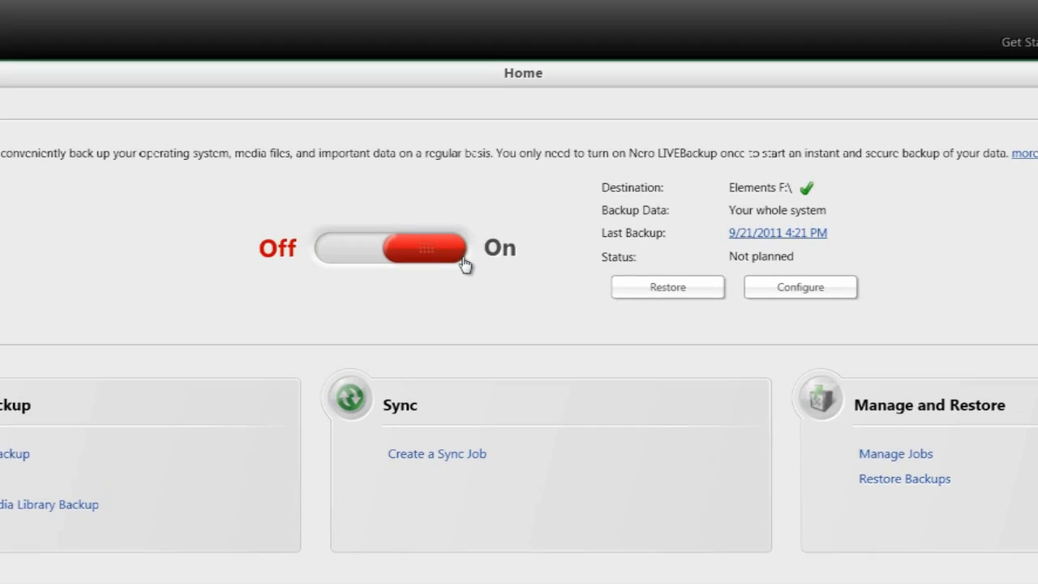
# Flip the whole-system backup to Elements F:\ from Off to On.
pyautogui.click(423, 247)
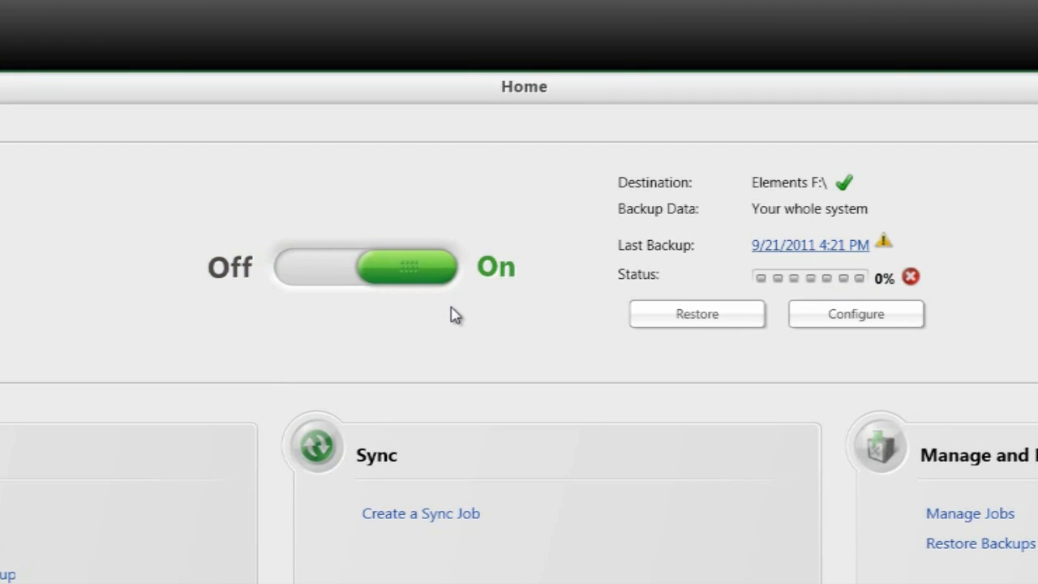